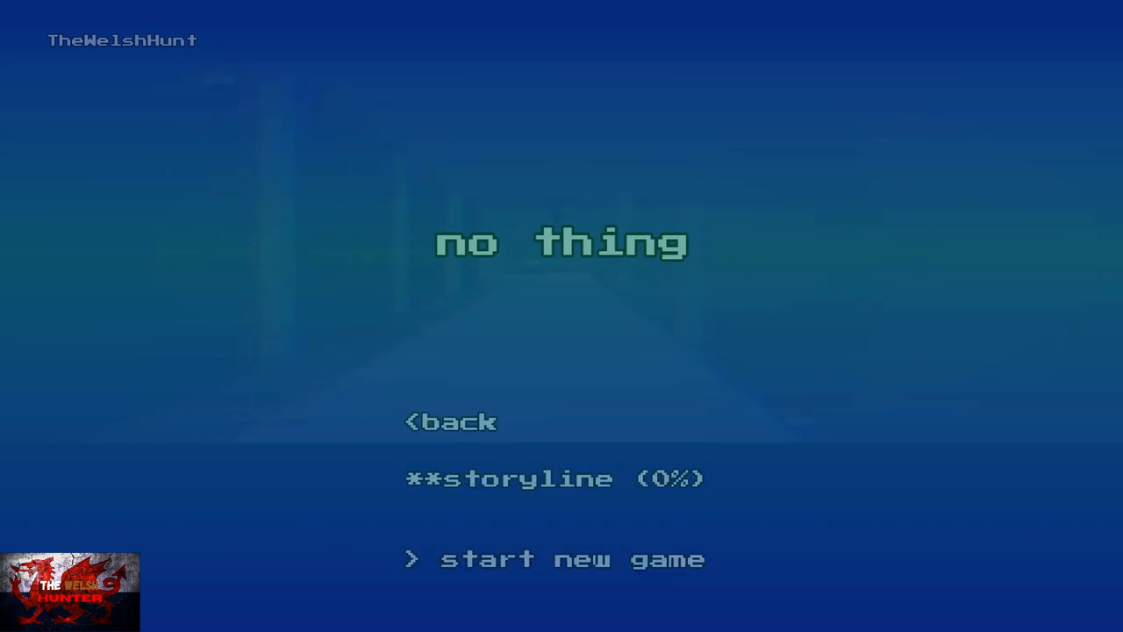
# Start a new storyline game, then continue the storyline from 40% after level 02
pyautogui.click(554, 558)
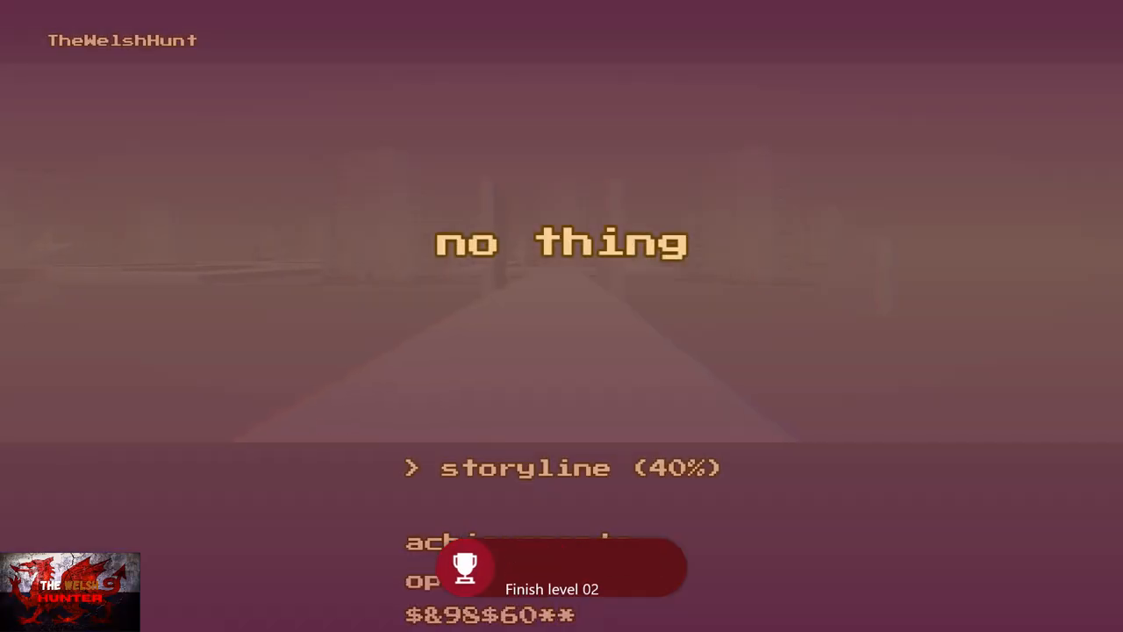
pyautogui.click(523, 466)
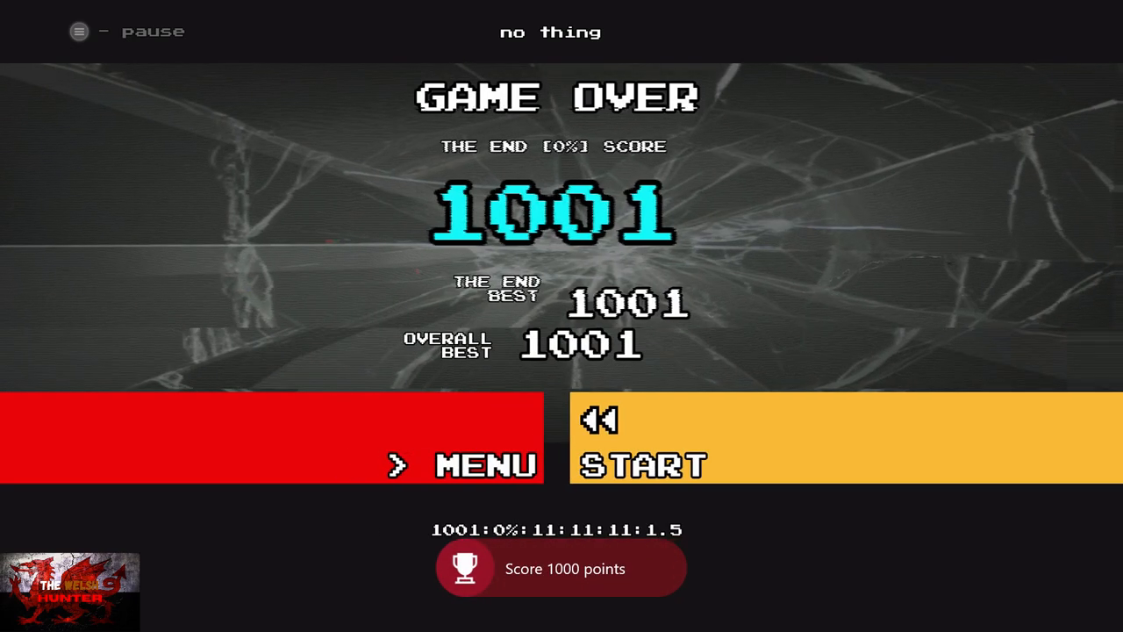
pyautogui.press('Xbox')
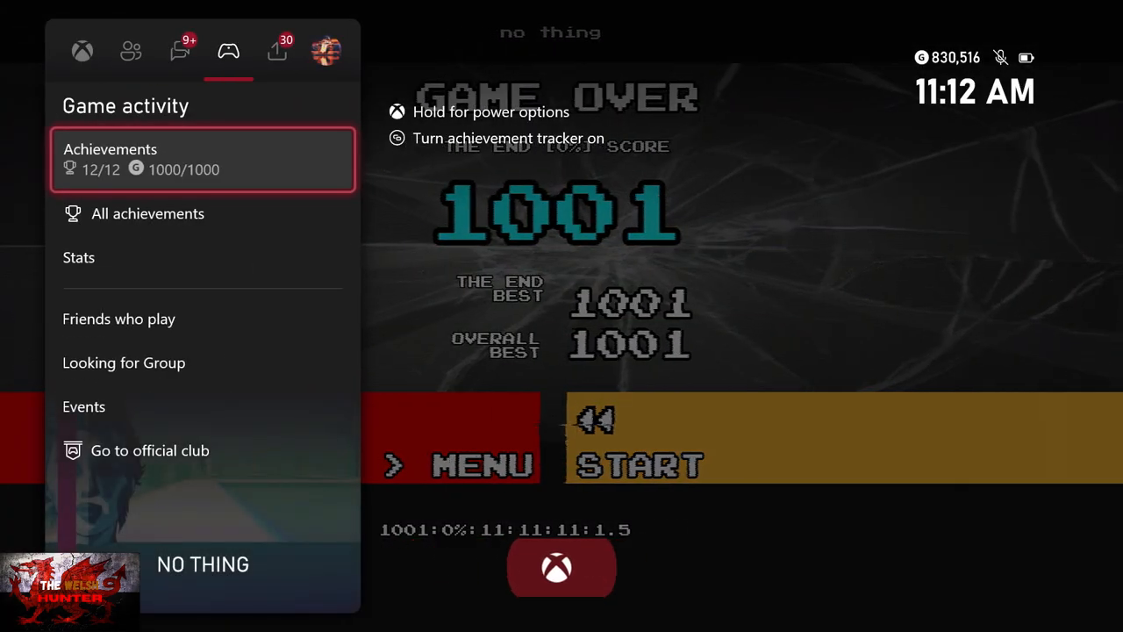
pyautogui.press('Xbox')
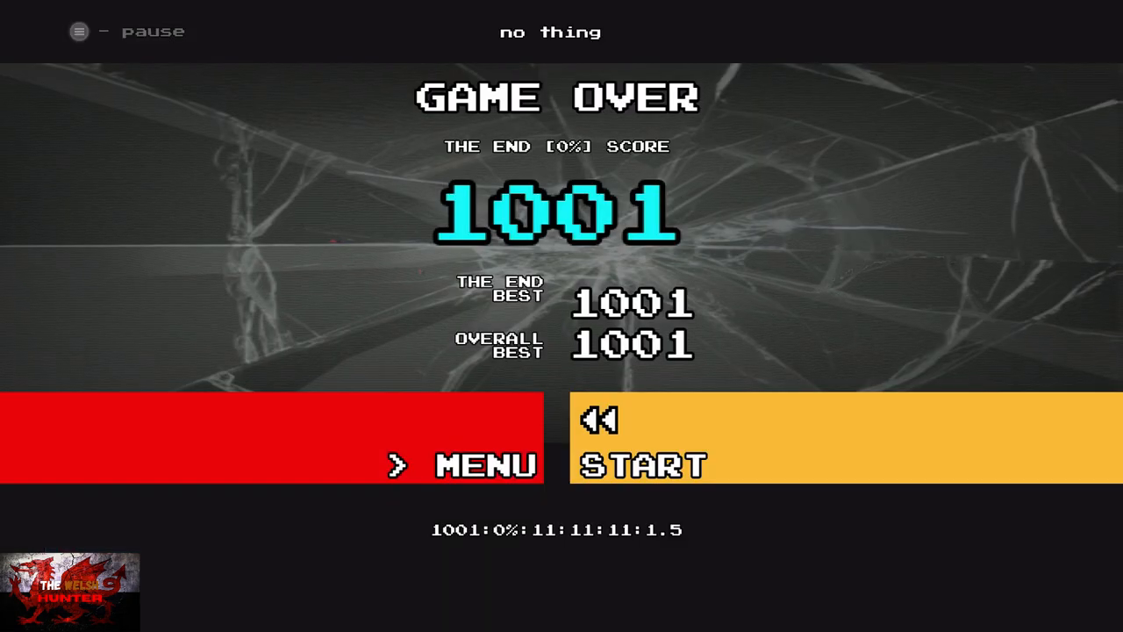